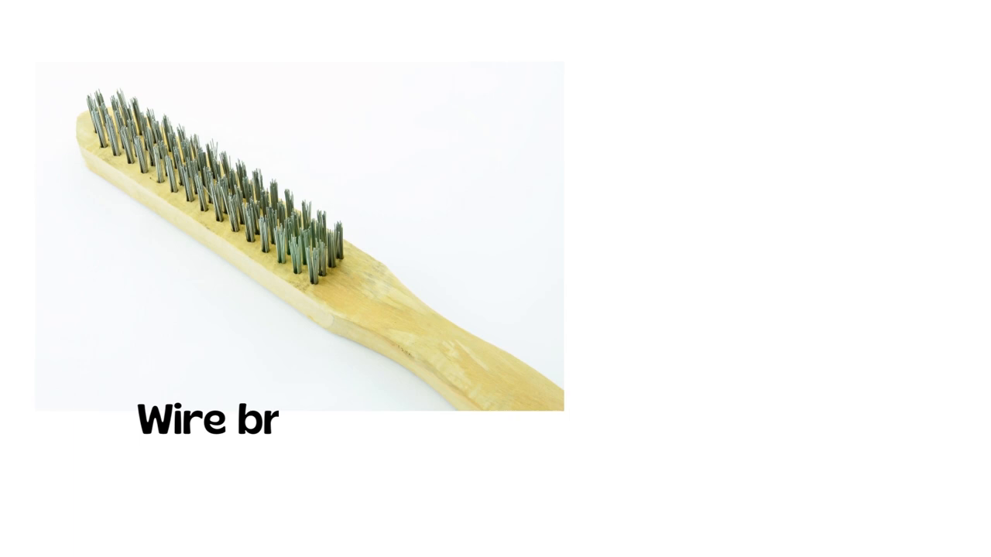
type("A brush with stiff bristles used for cl")
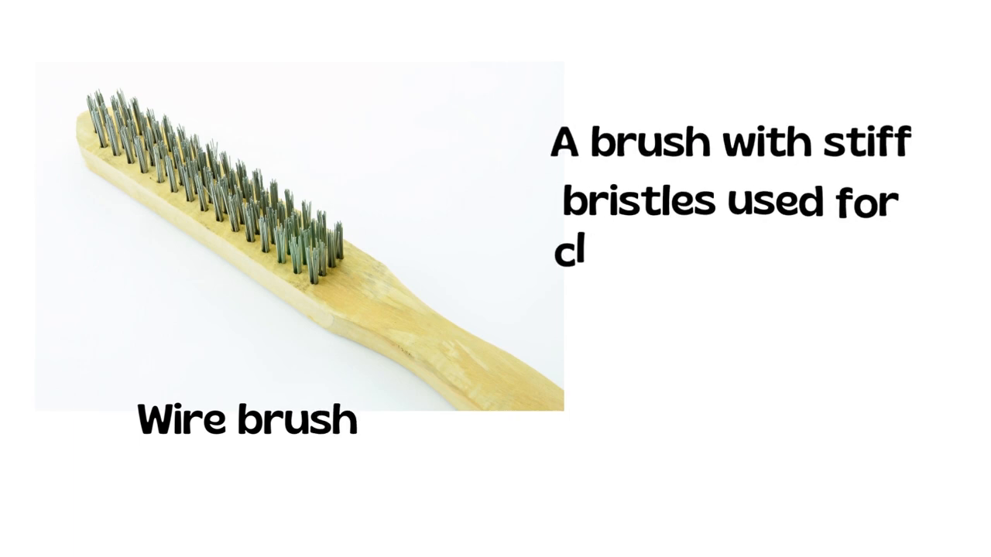
type("cleaning surfaces or removing rust and paint.")
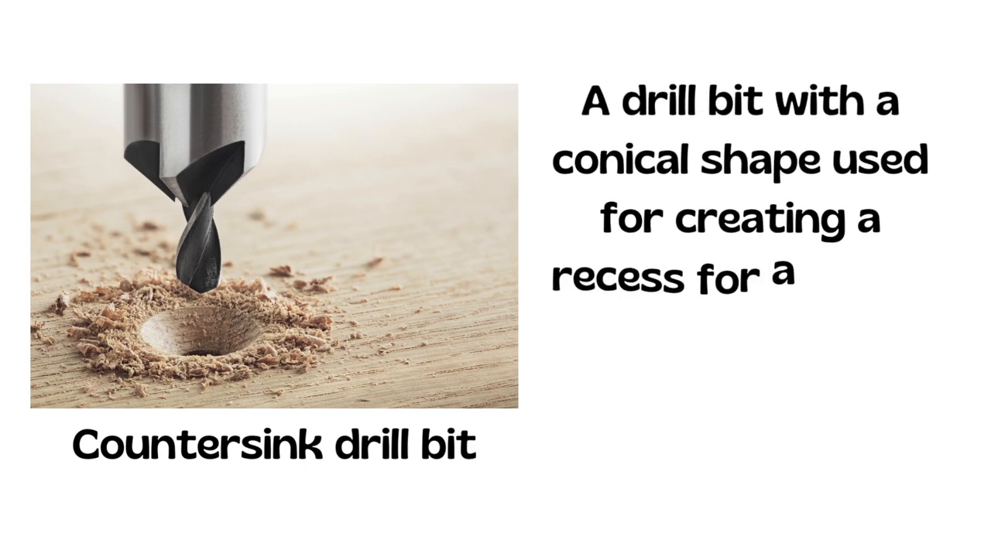
type("screw head to sit flush with the surface.")
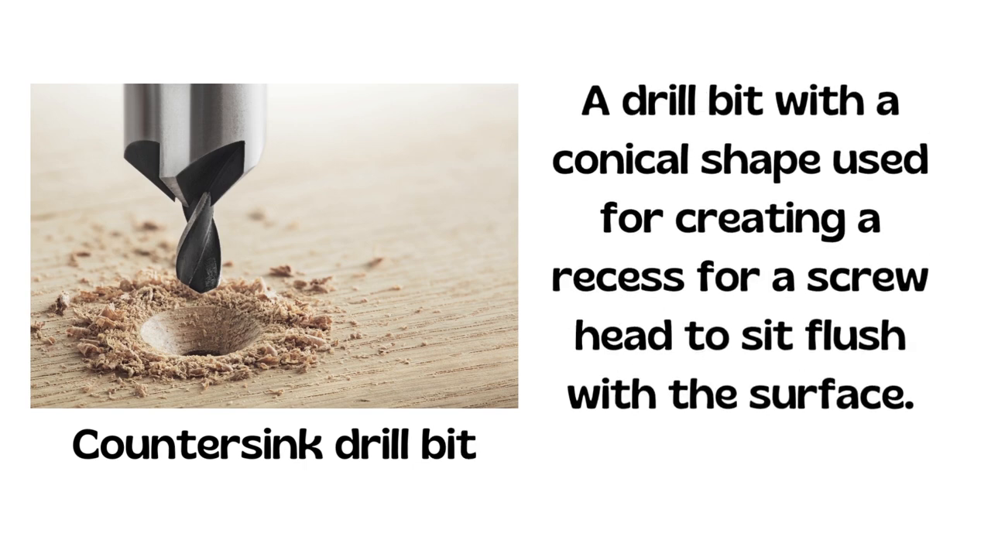